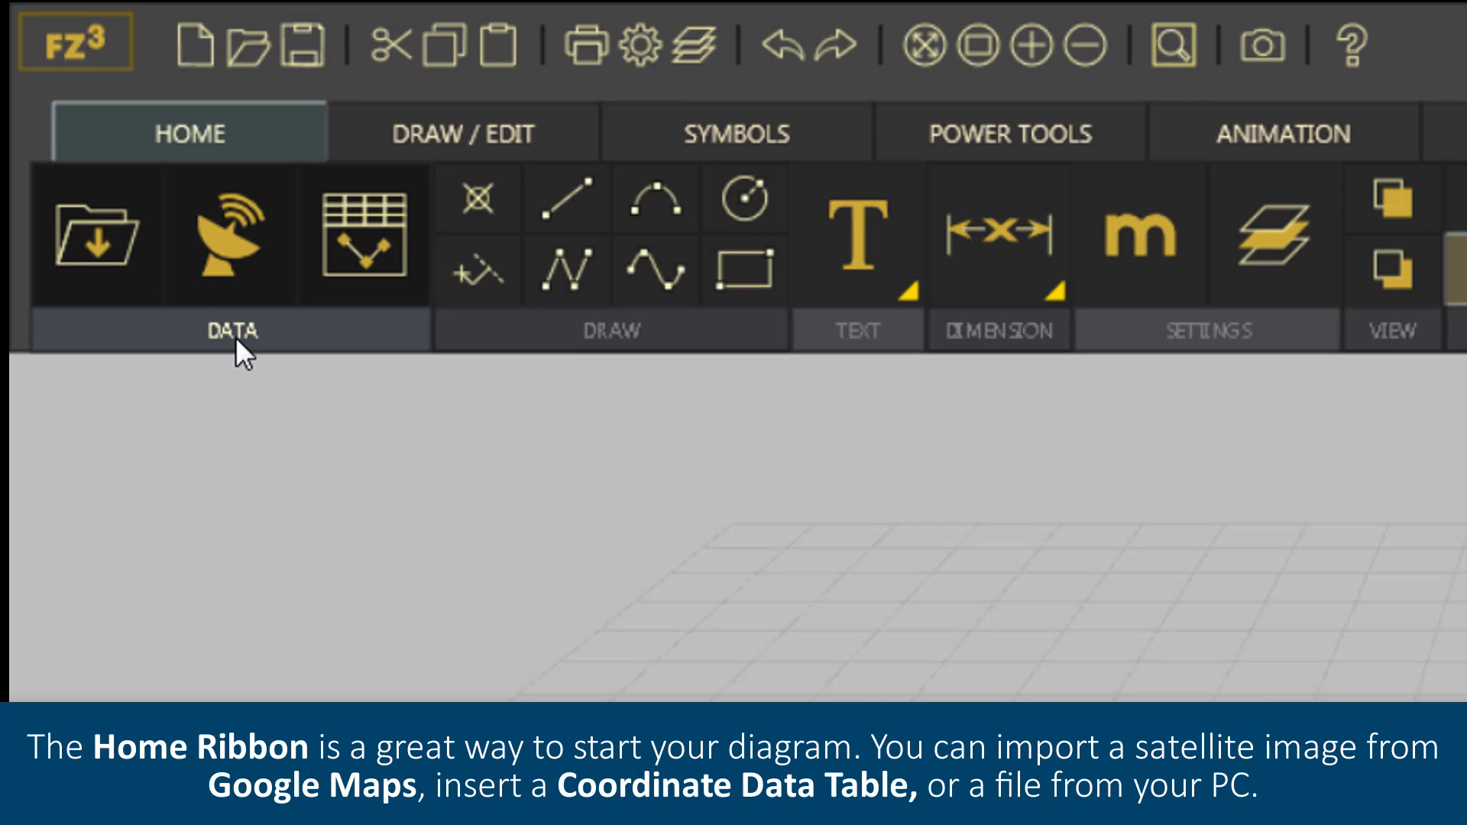
mouse_move(197, 285)
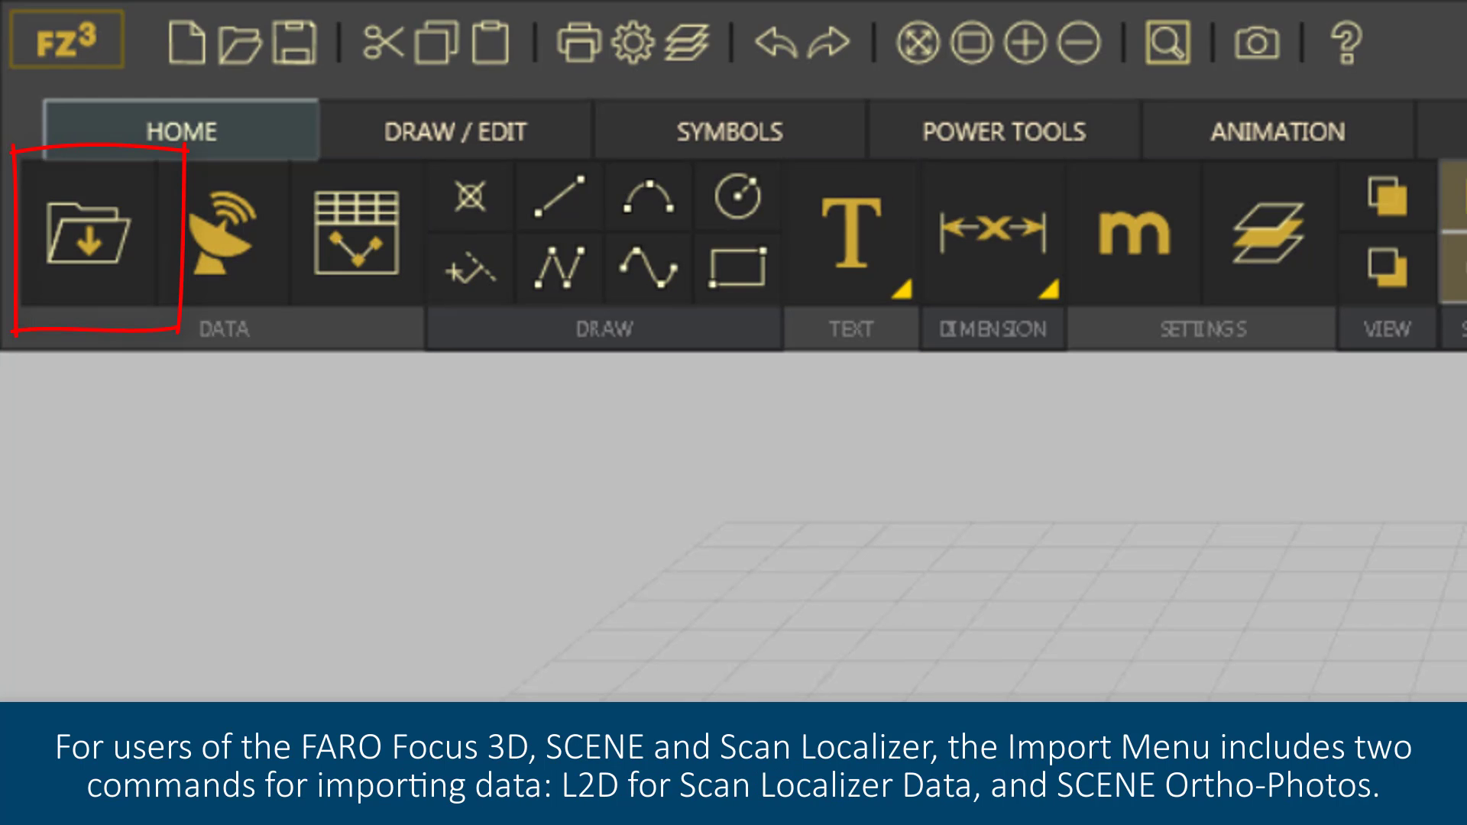
mouse_move(145, 351)
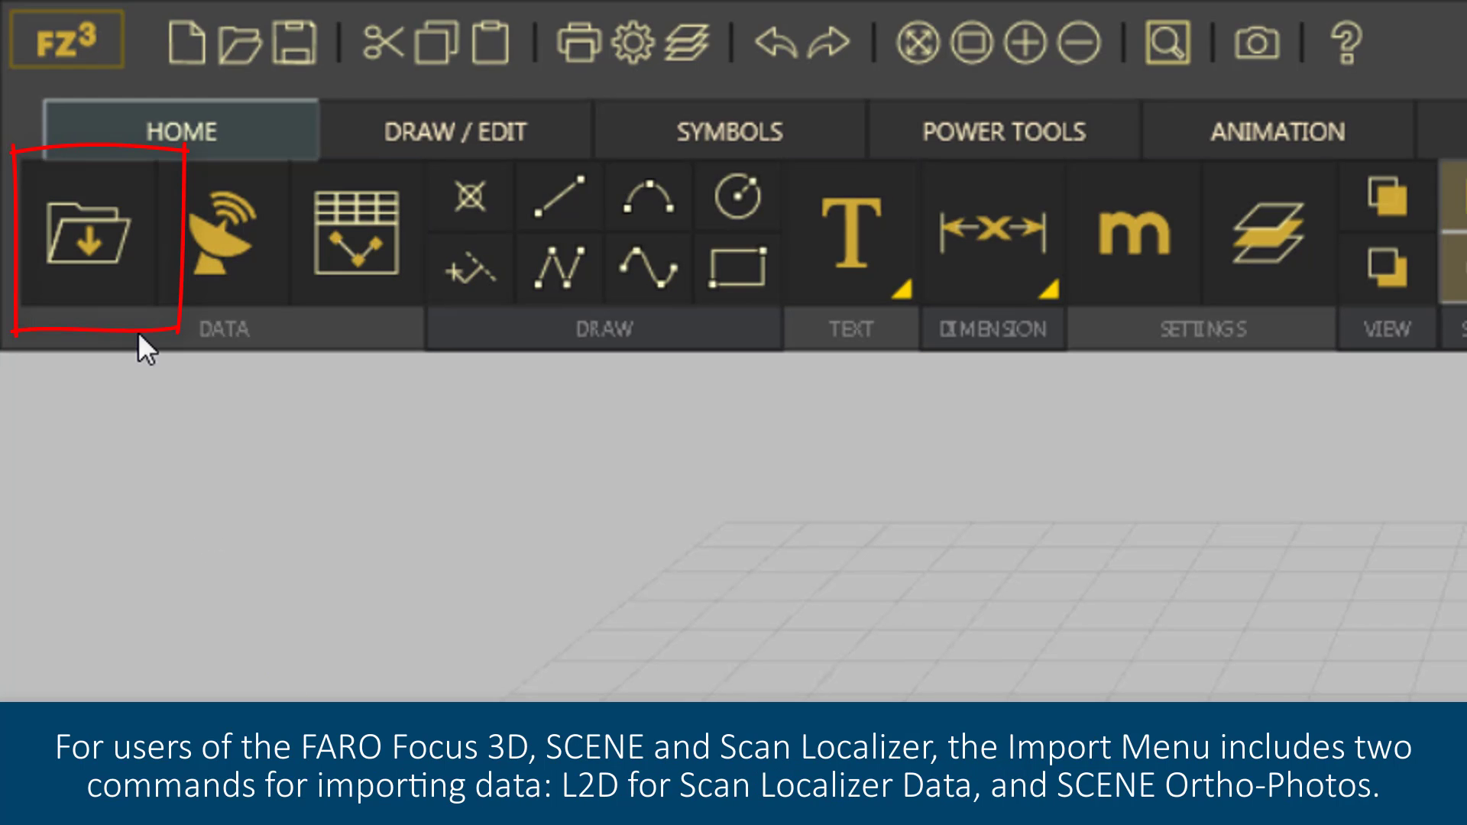
mouse_move(102, 211)
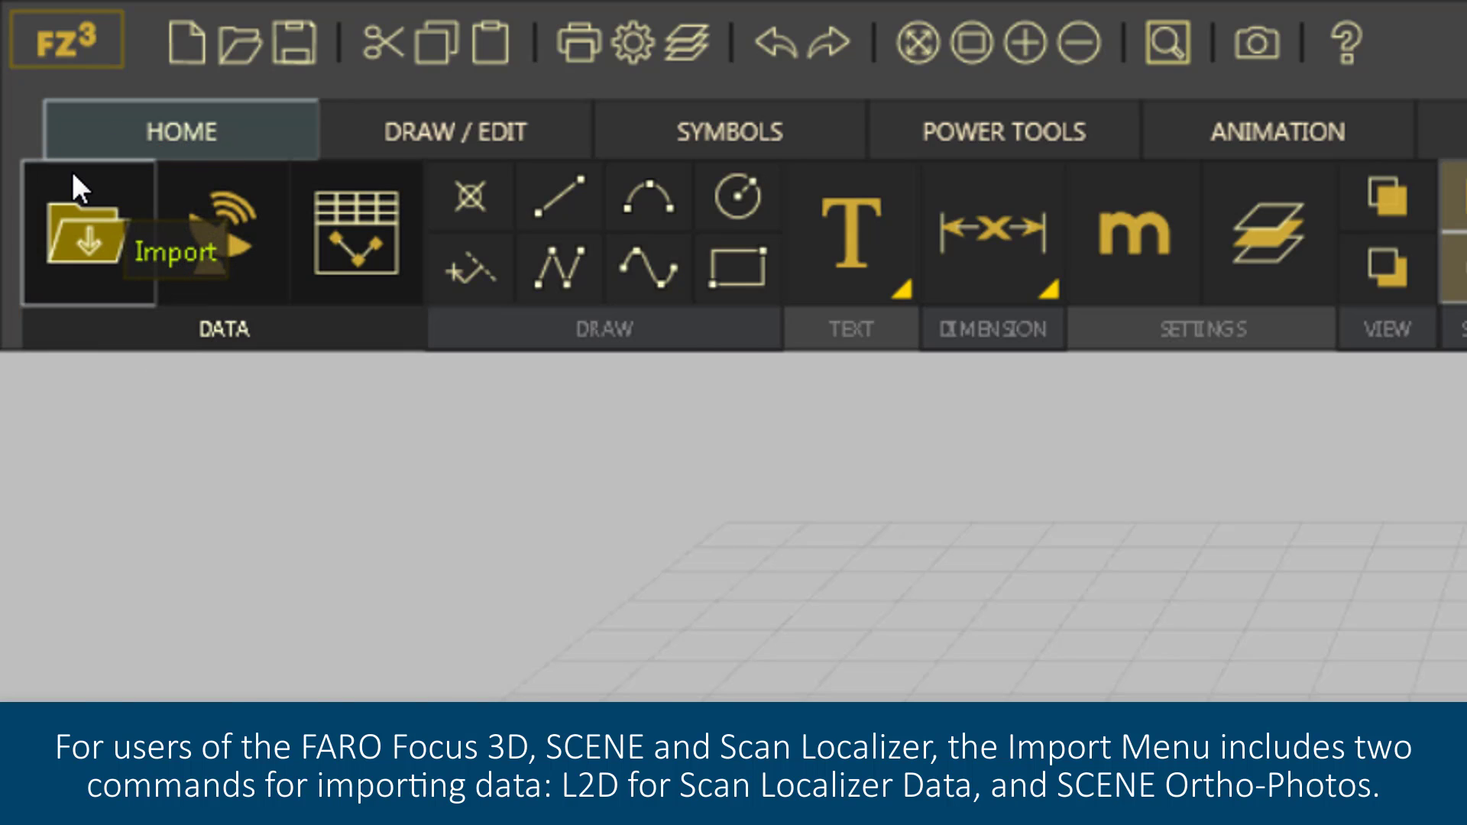
Show the Google Maps satellite view for importing an aerial image of the site.
click(87, 234)
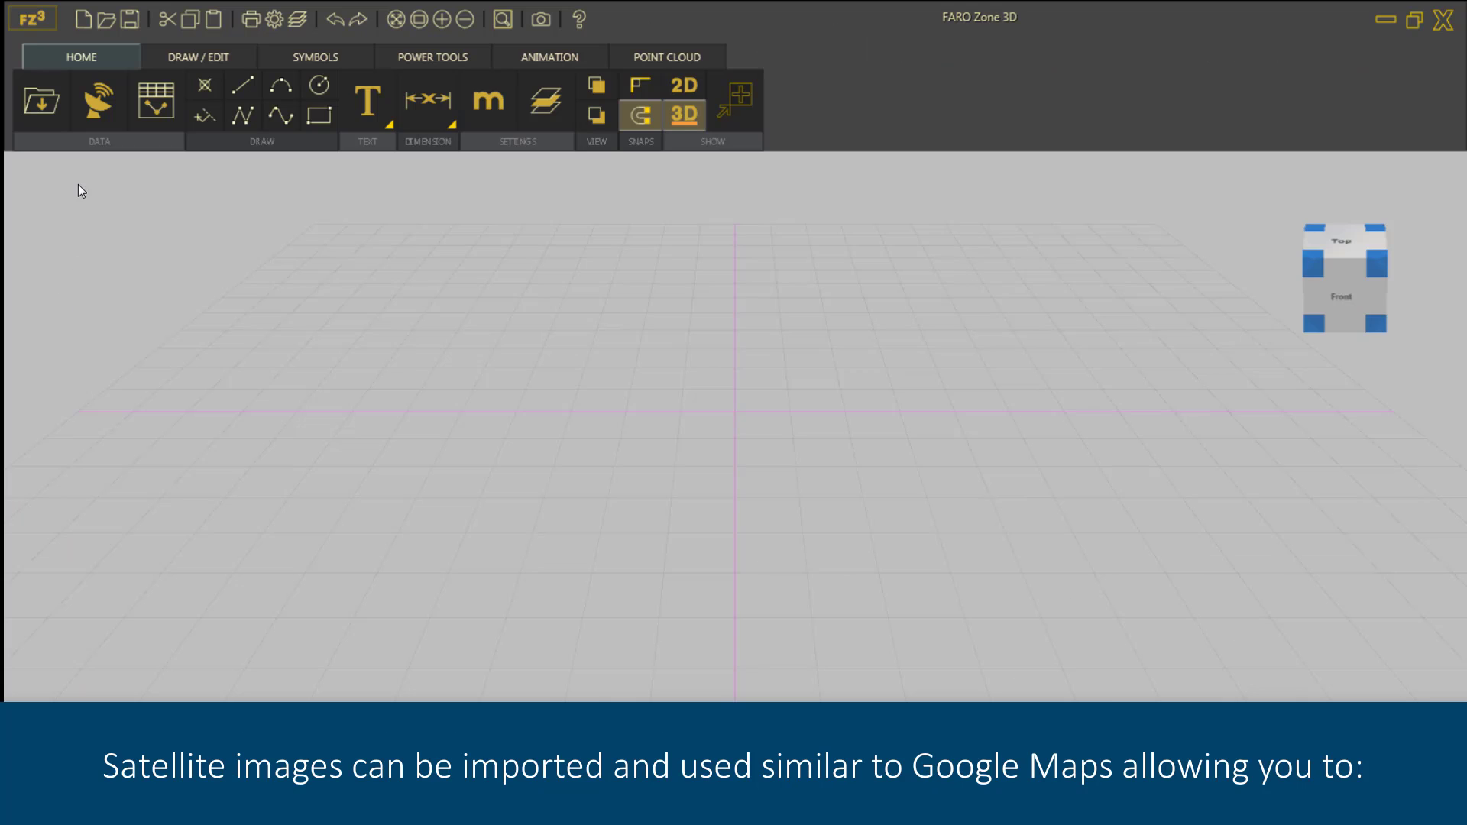
click(98, 101)
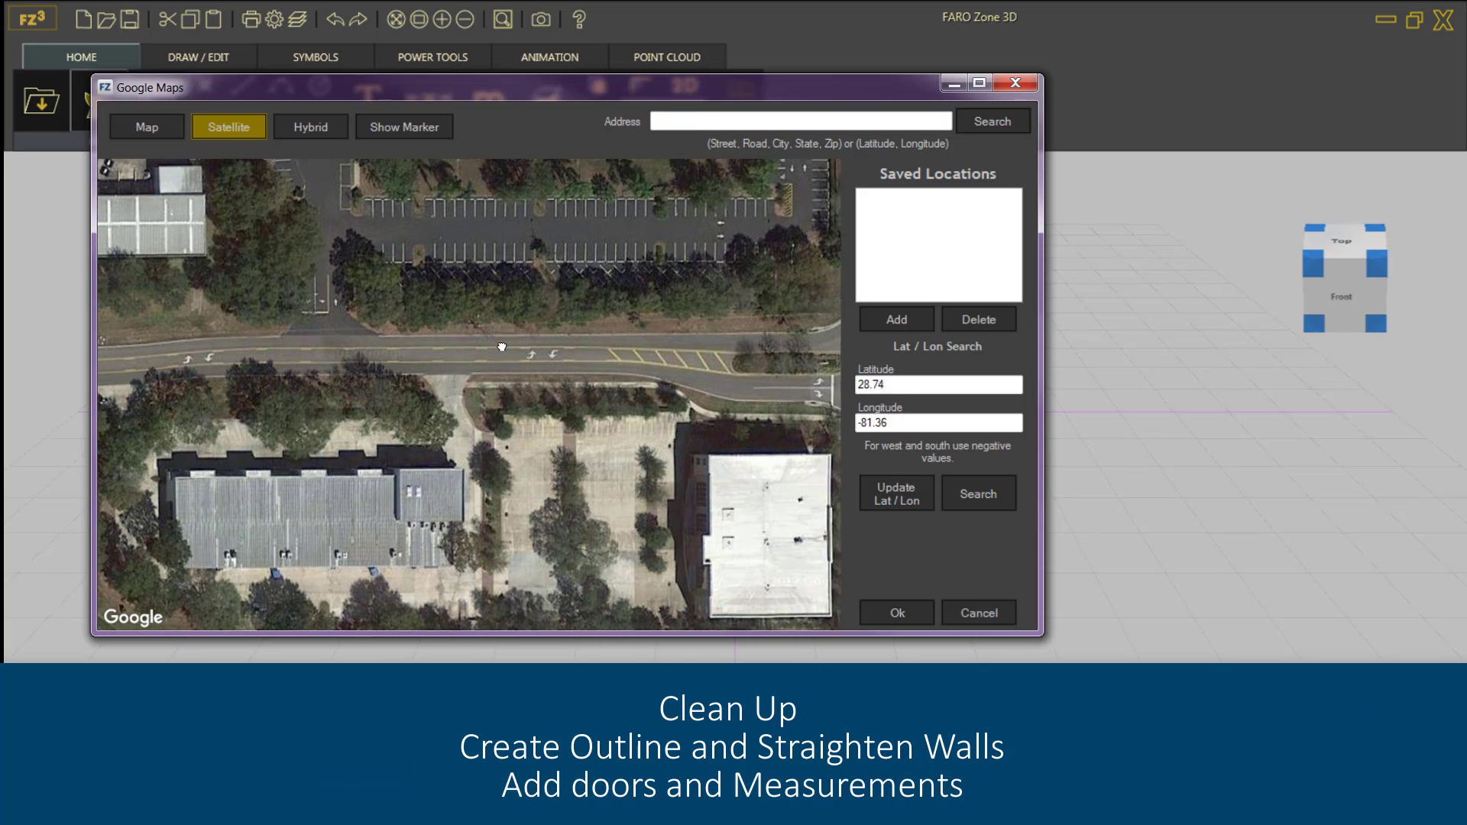
drag(501, 347, 599, 593)
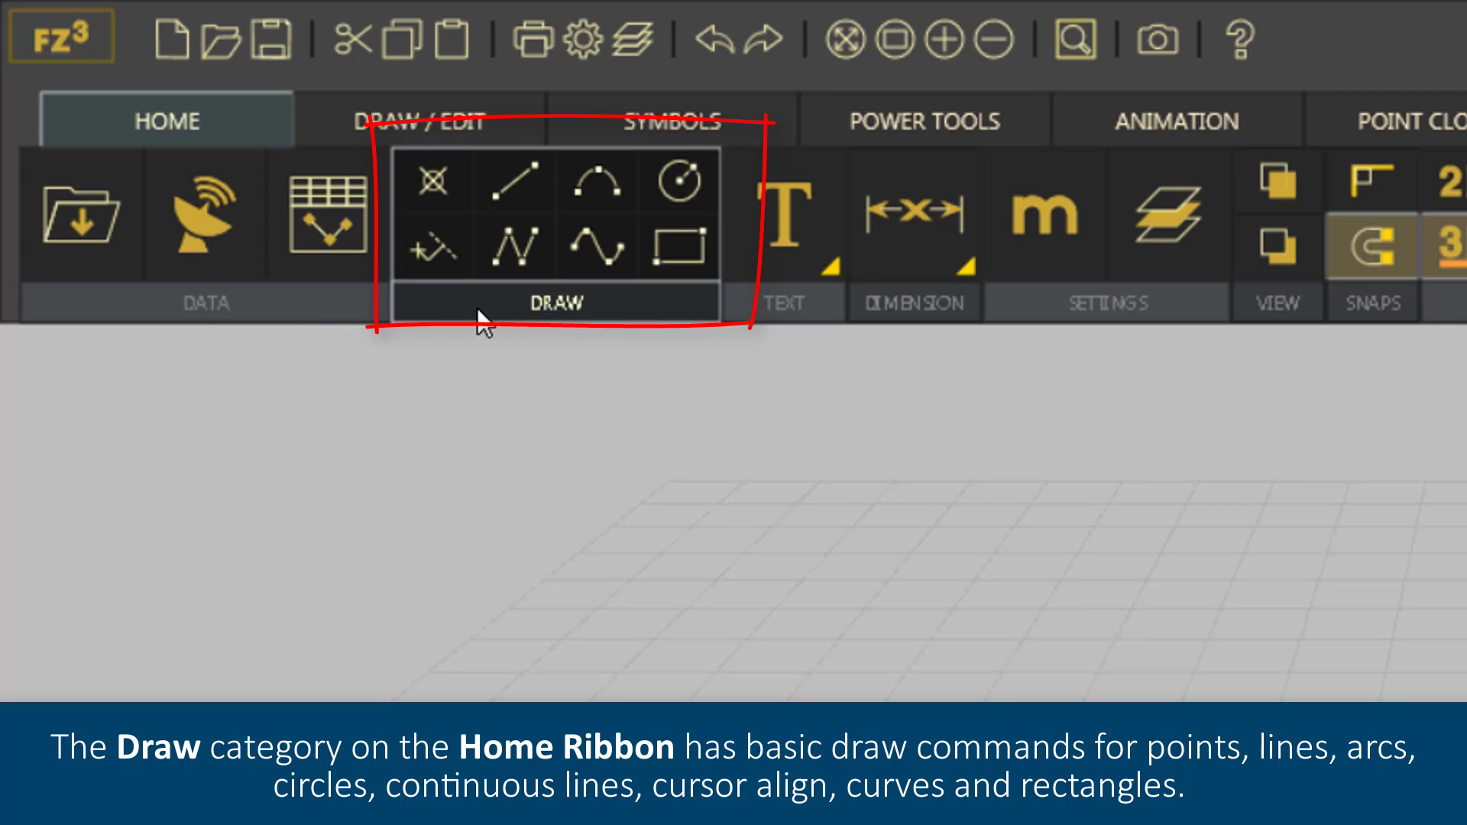
mouse_move(578, 330)
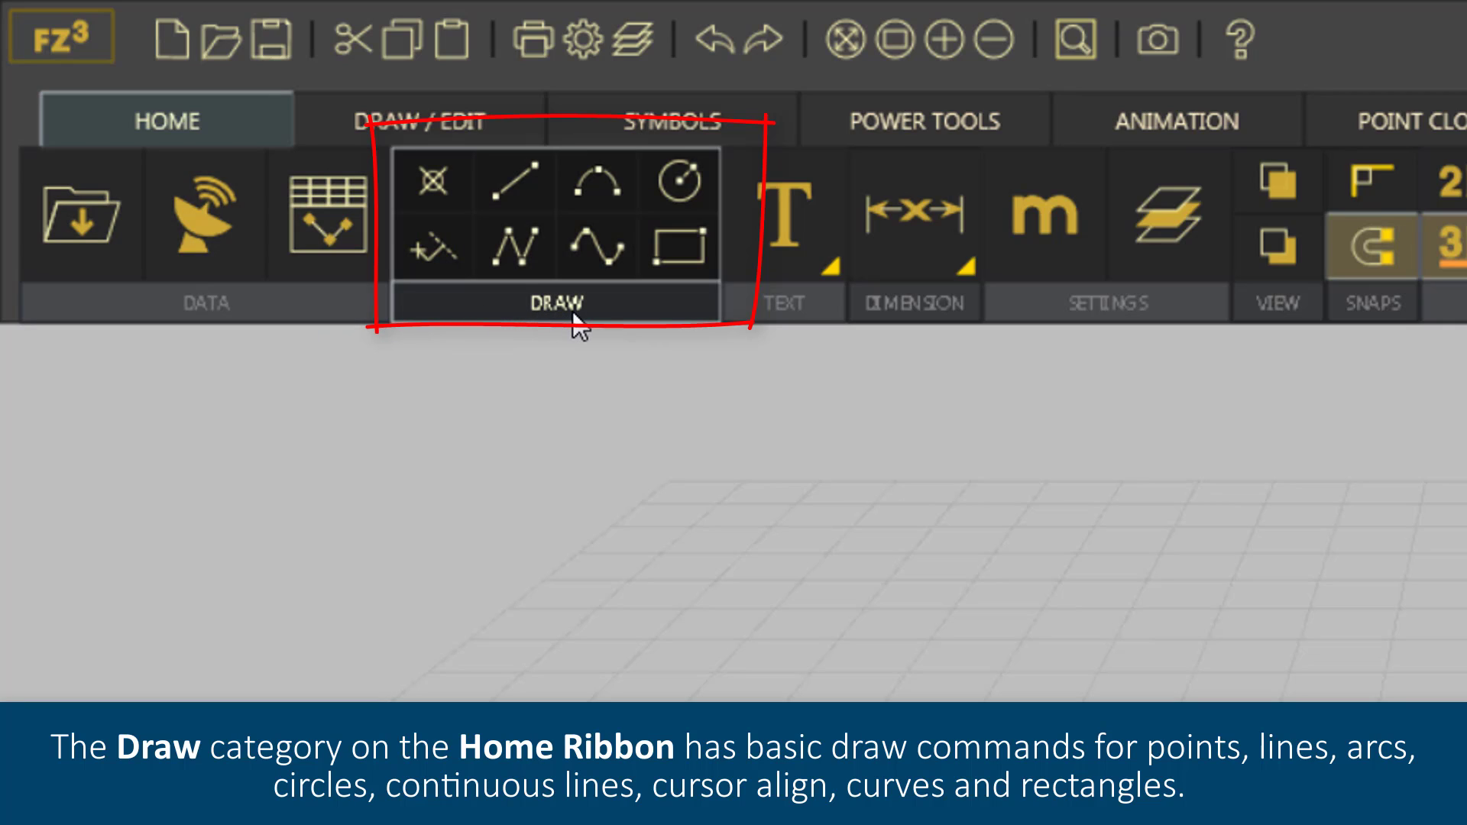
mouse_move(461, 261)
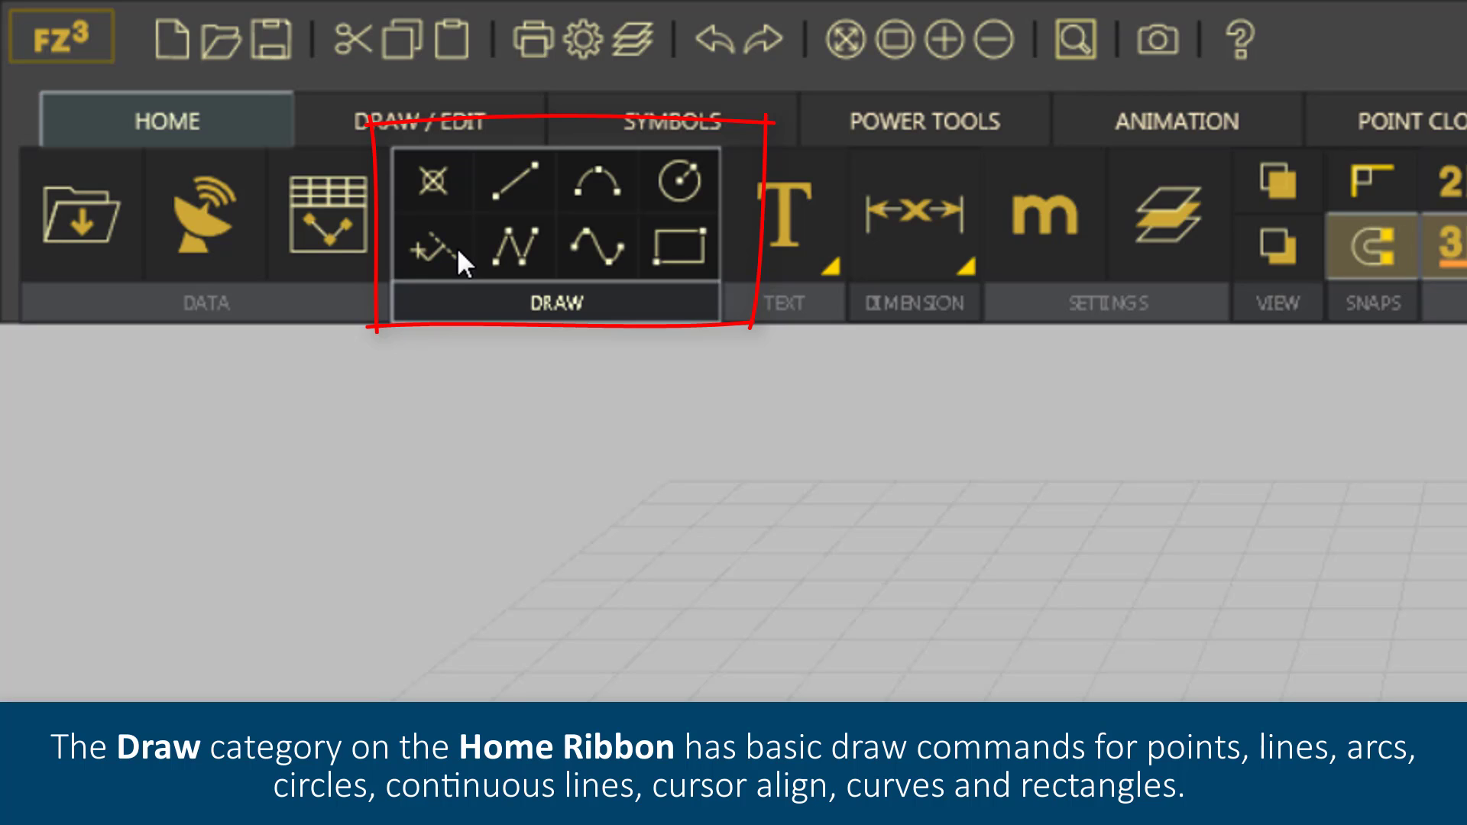
mouse_move(578, 324)
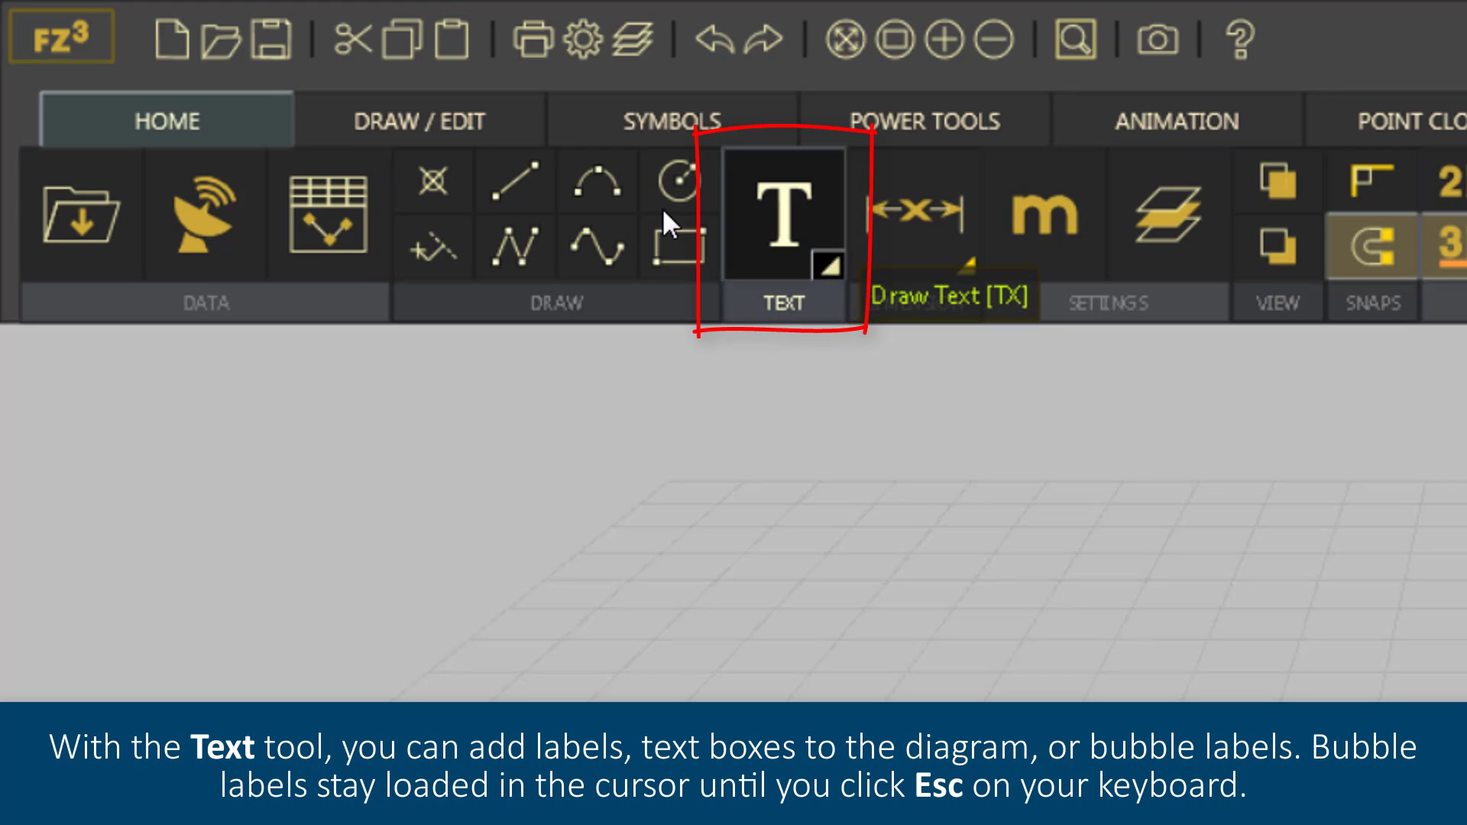
Display the Text label options for text, bubble and image labels.
click(828, 255)
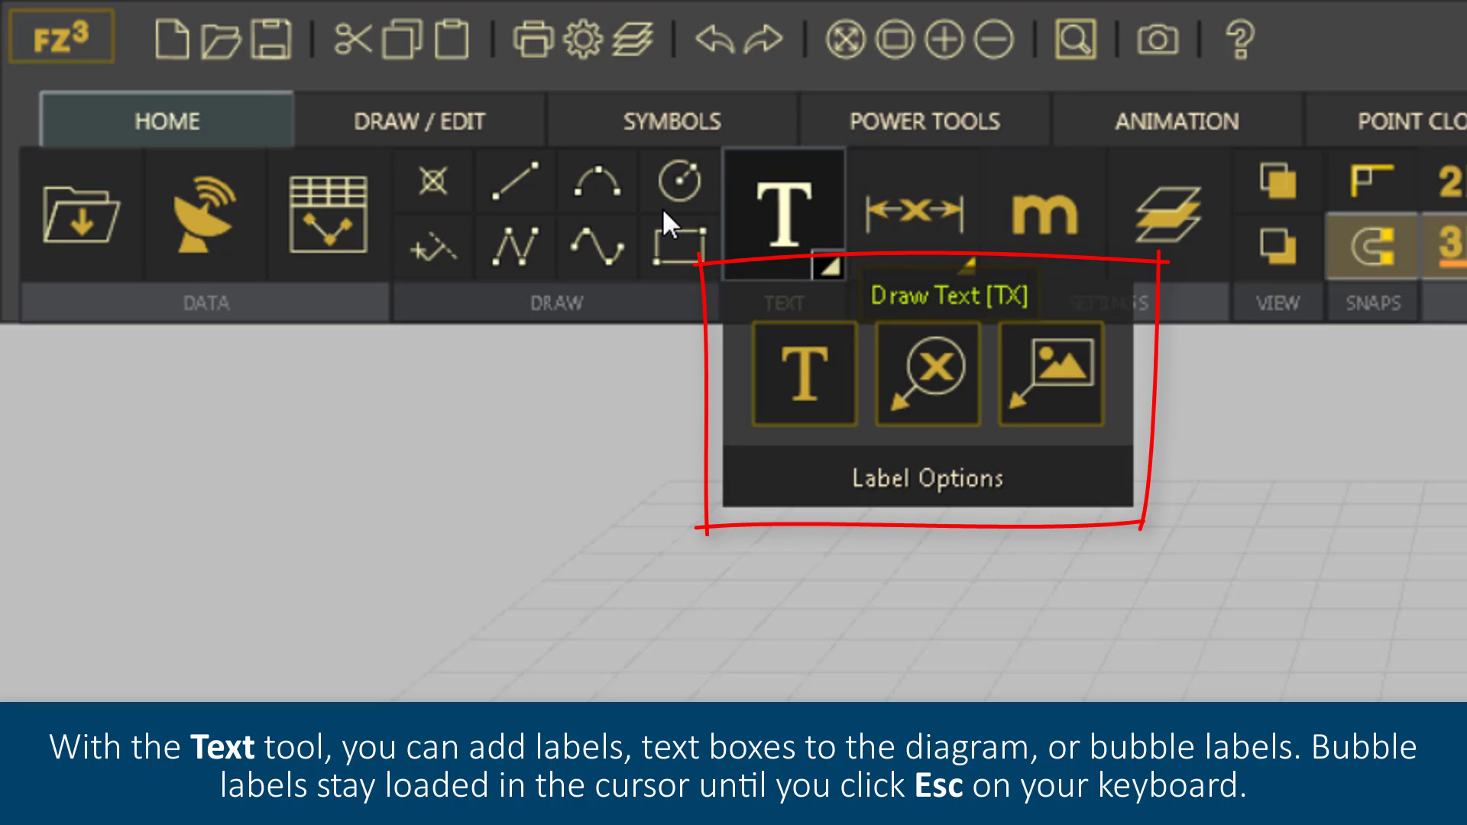
mouse_move(758, 314)
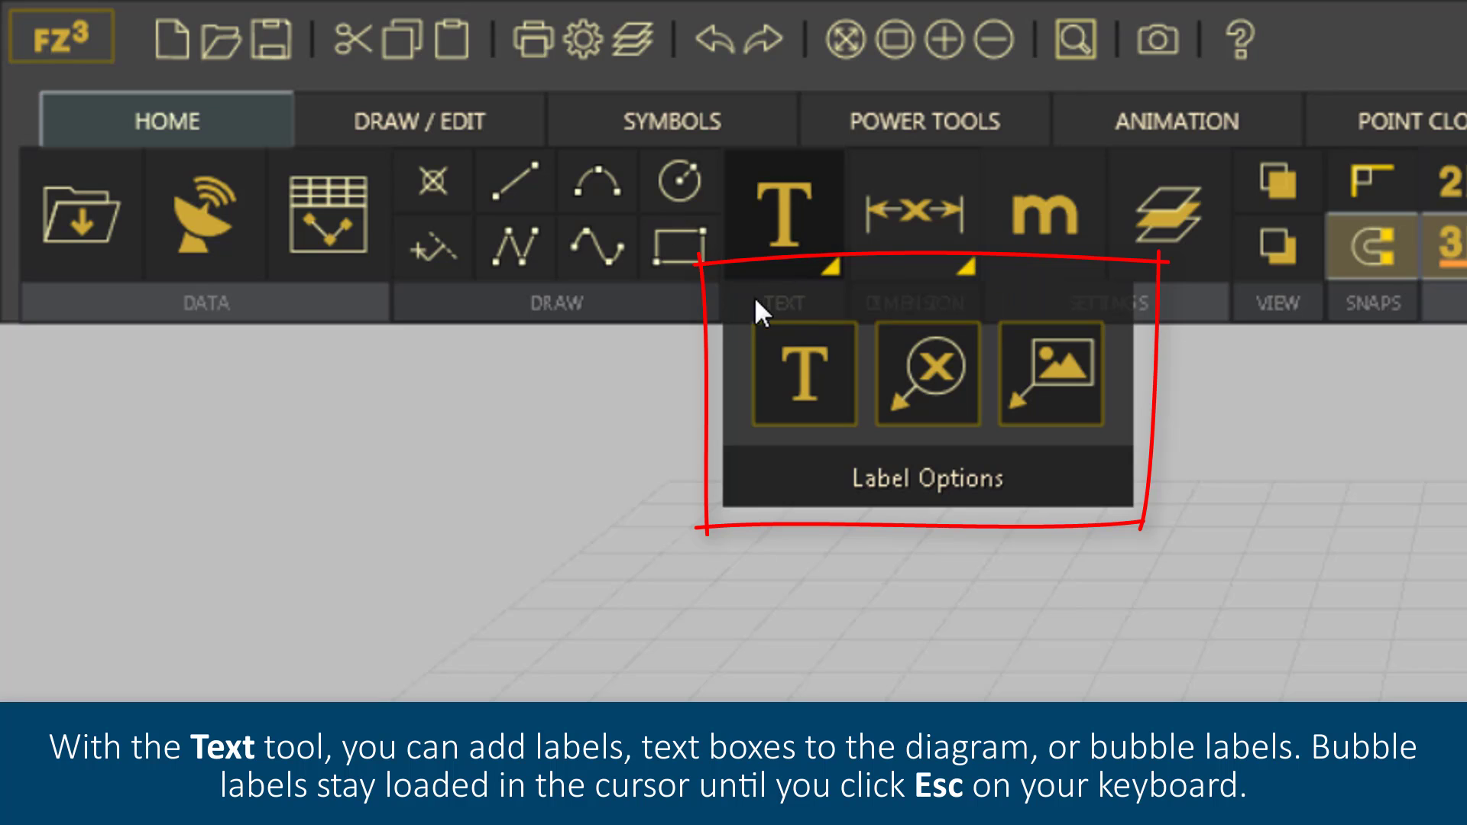
click(912, 213)
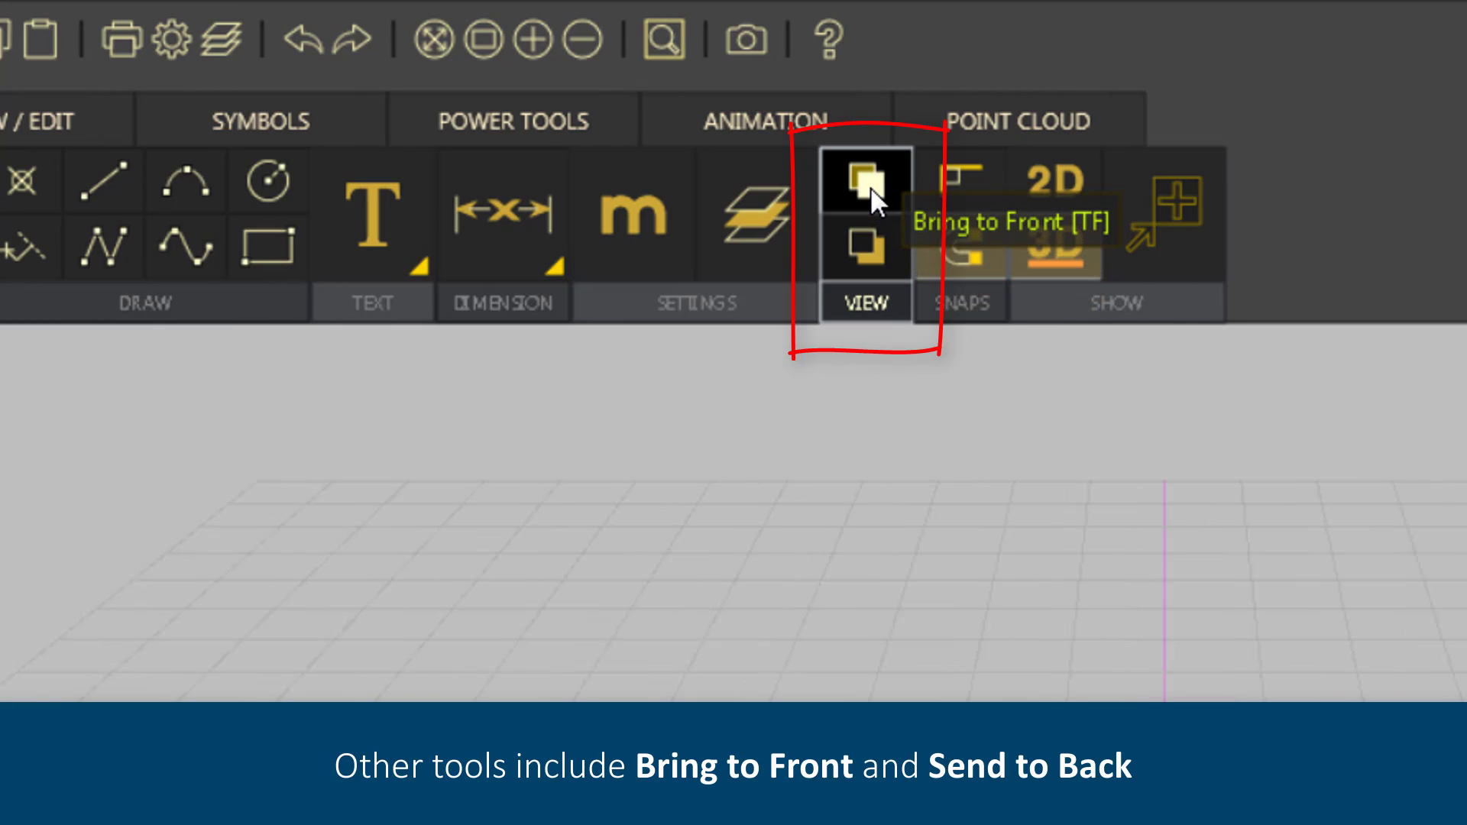
mouse_move(859, 251)
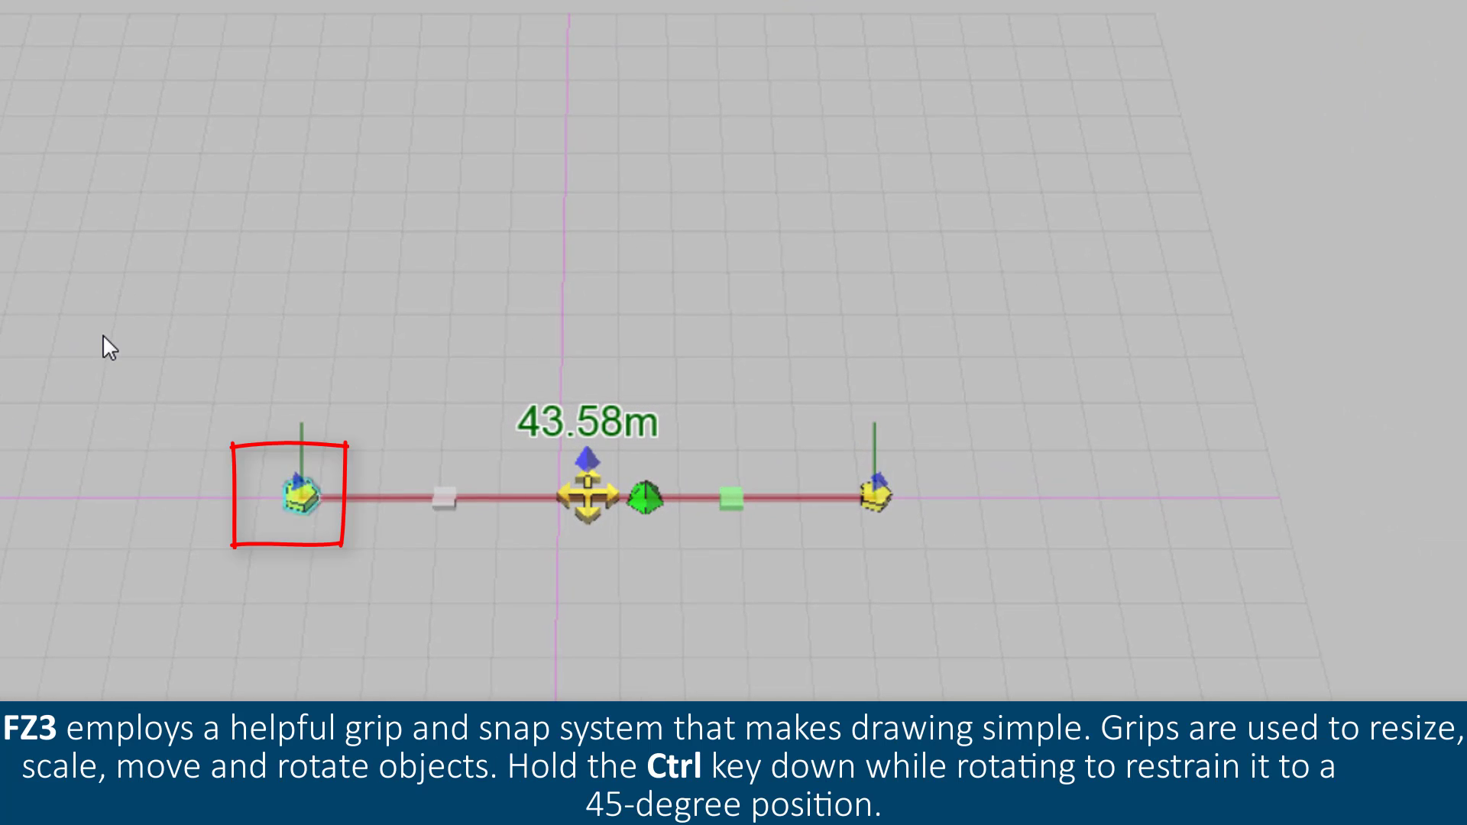
Drag the line's left endpoint grip to shorten it to about 36.98 m.
drag(304, 495, 327, 266)
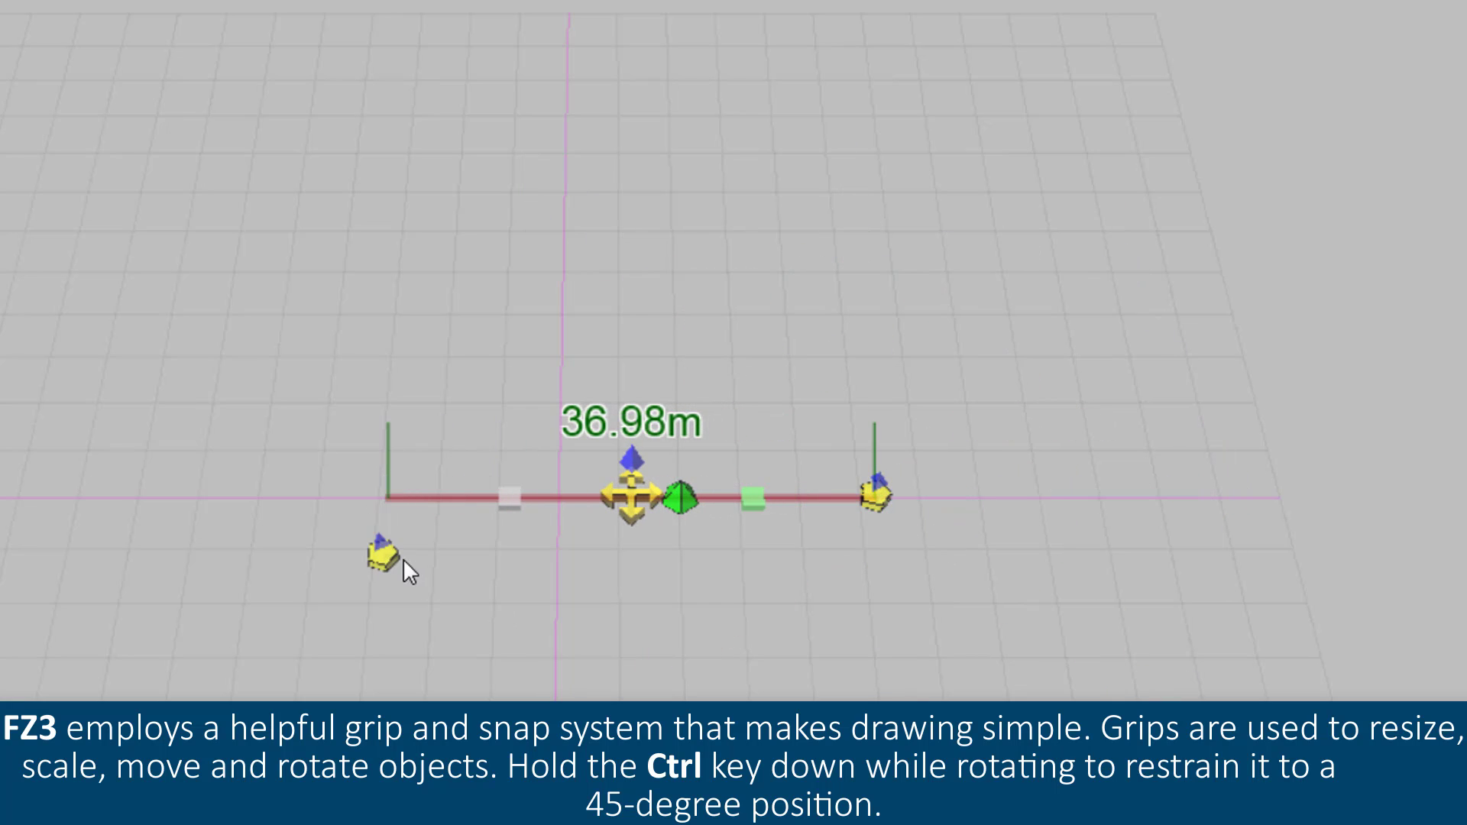
drag(383, 561, 379, 494)
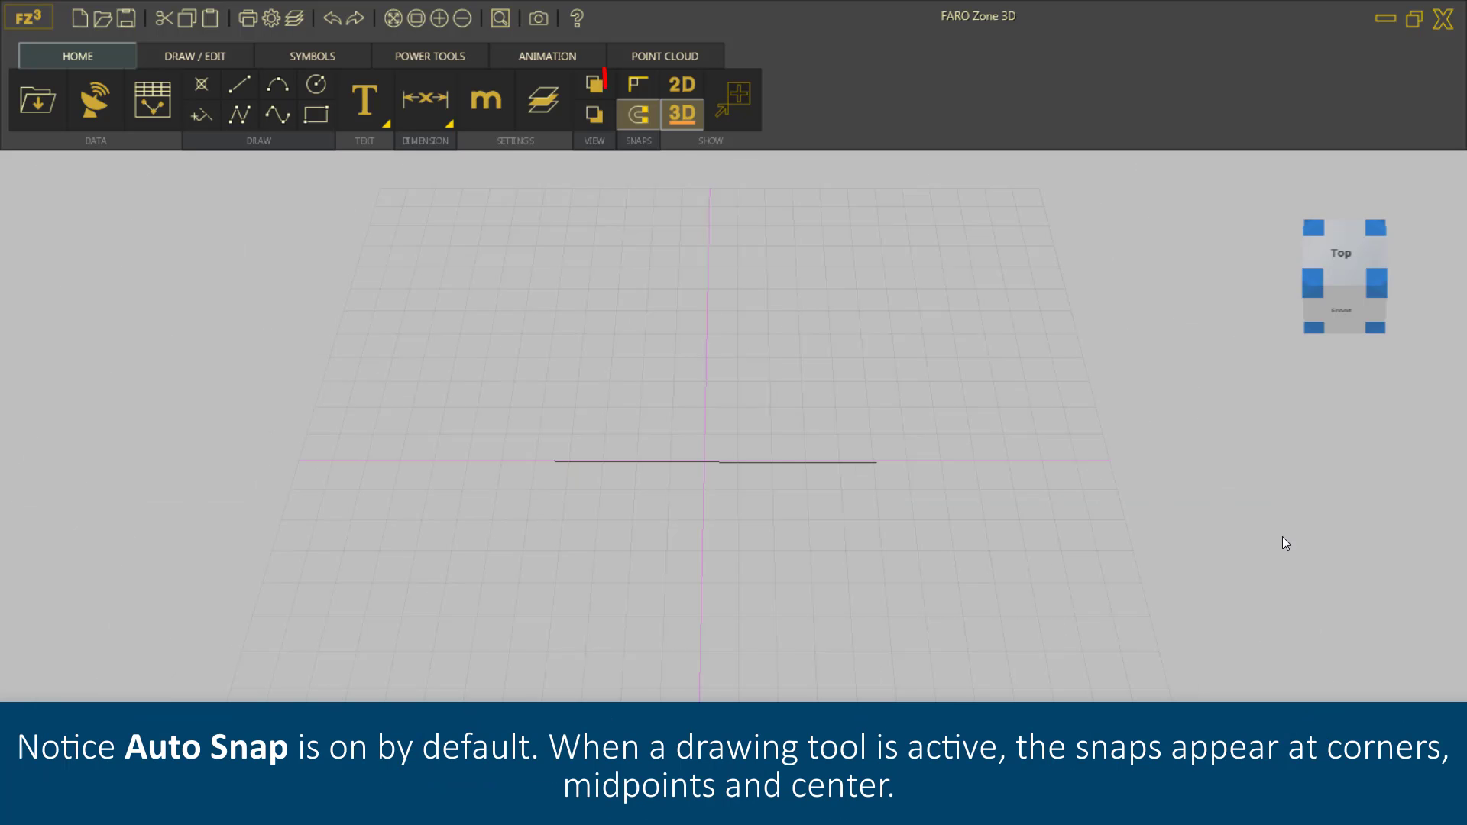
mouse_move(639, 114)
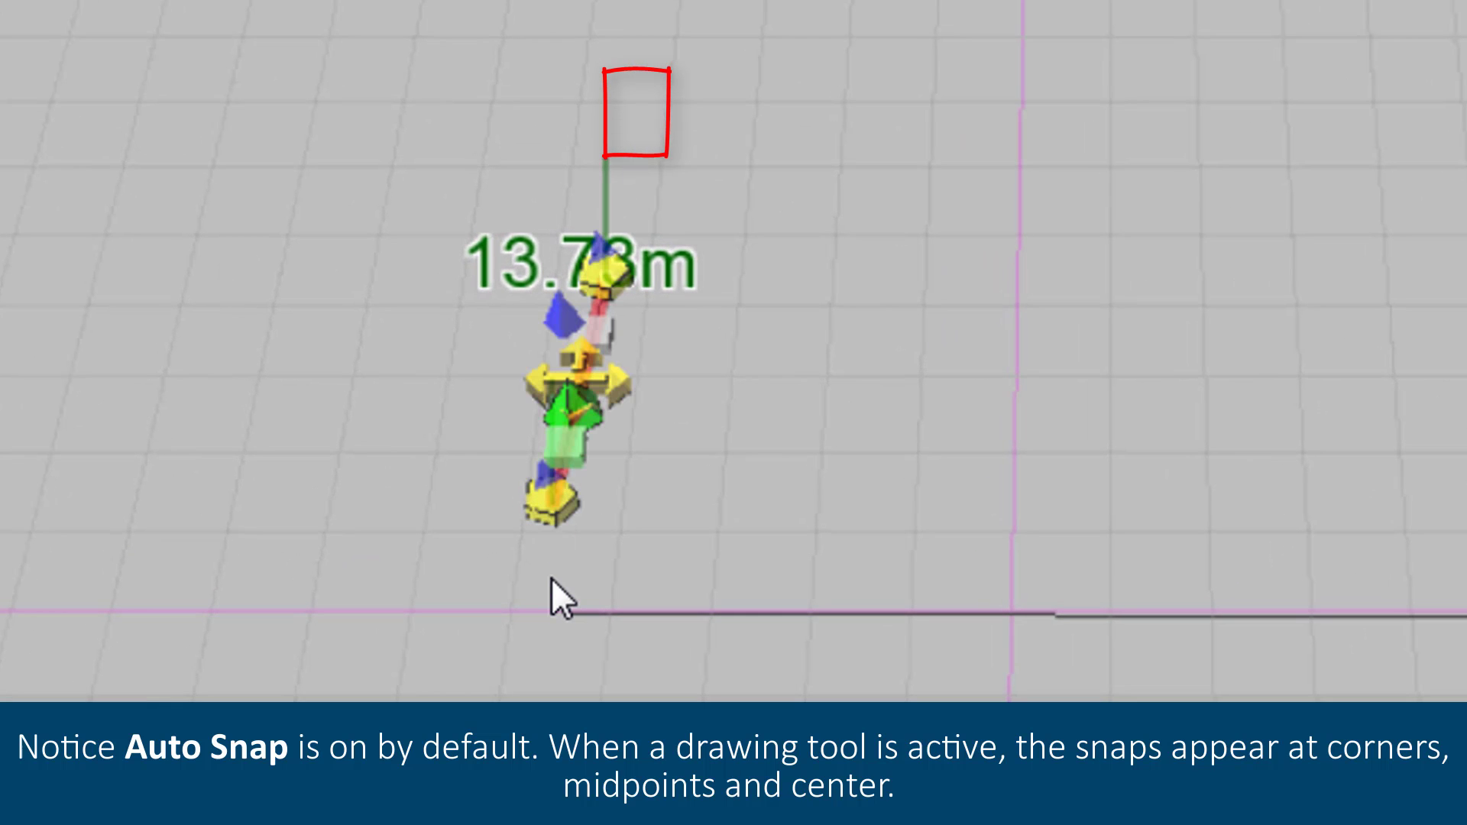
mouse_move(561, 515)
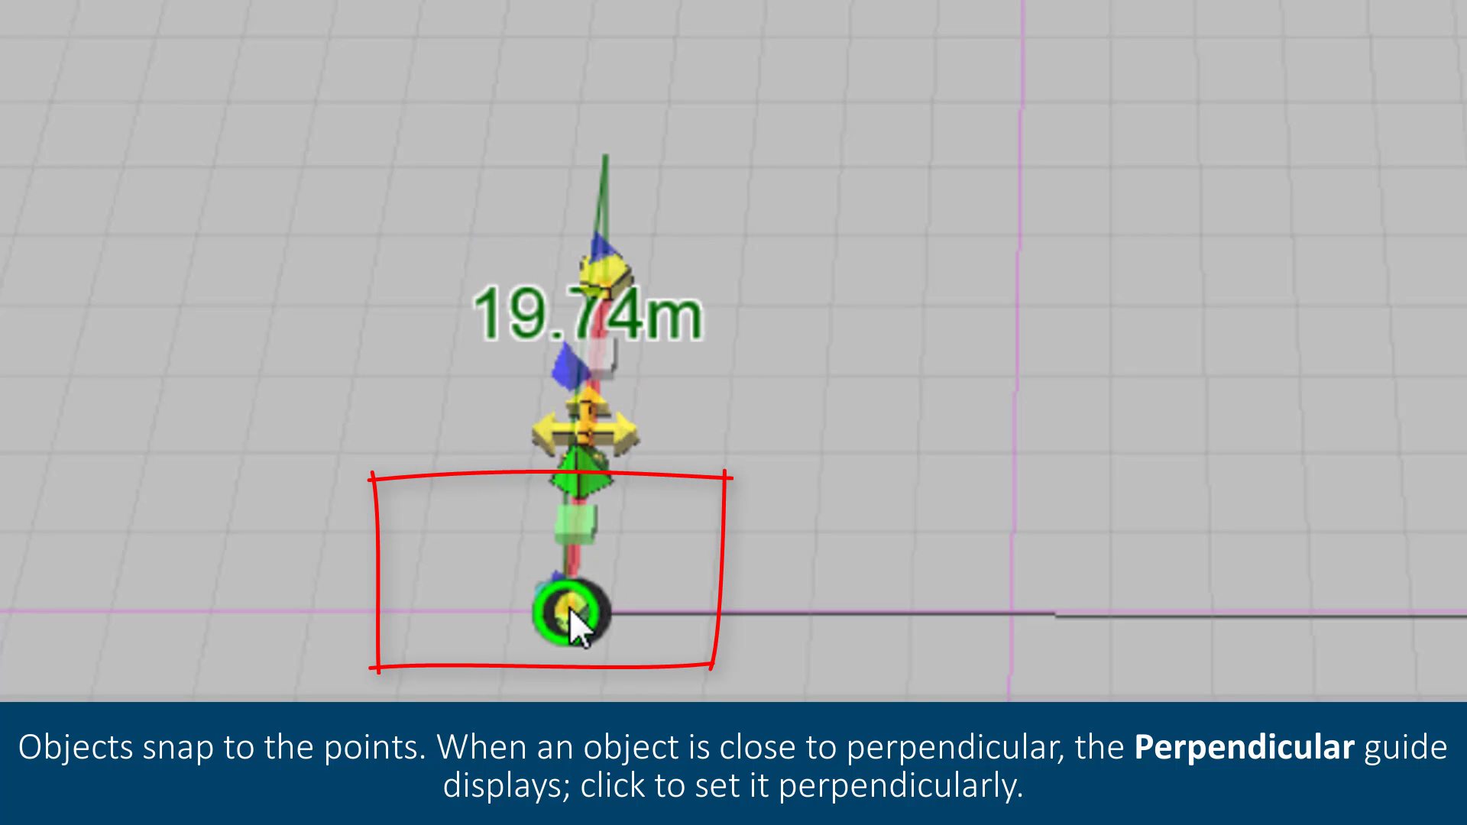
Snap a 19.74 m line perpendicular to the end of the horizontal line.
click(560, 611)
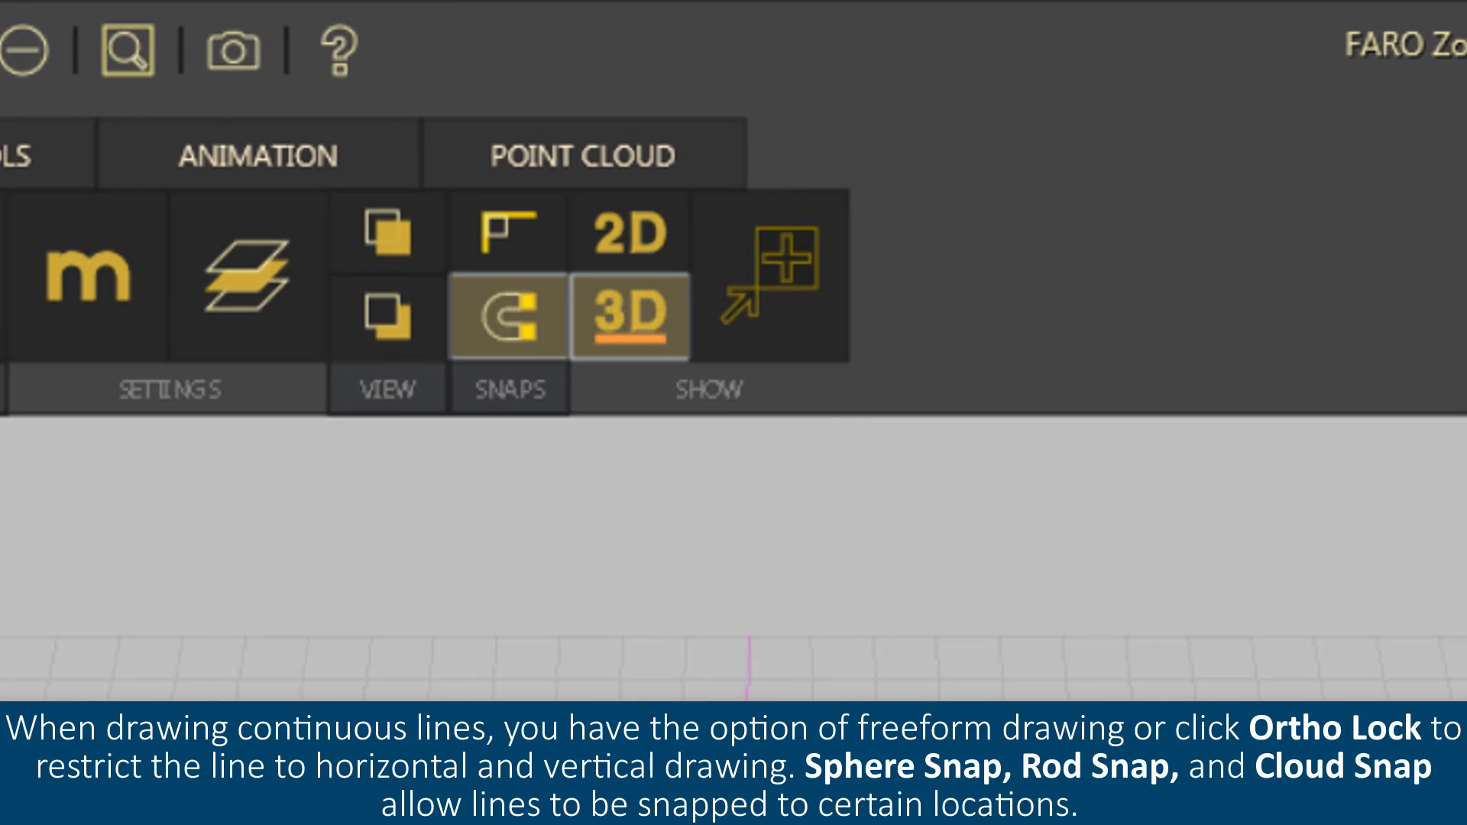
mouse_move(508, 232)
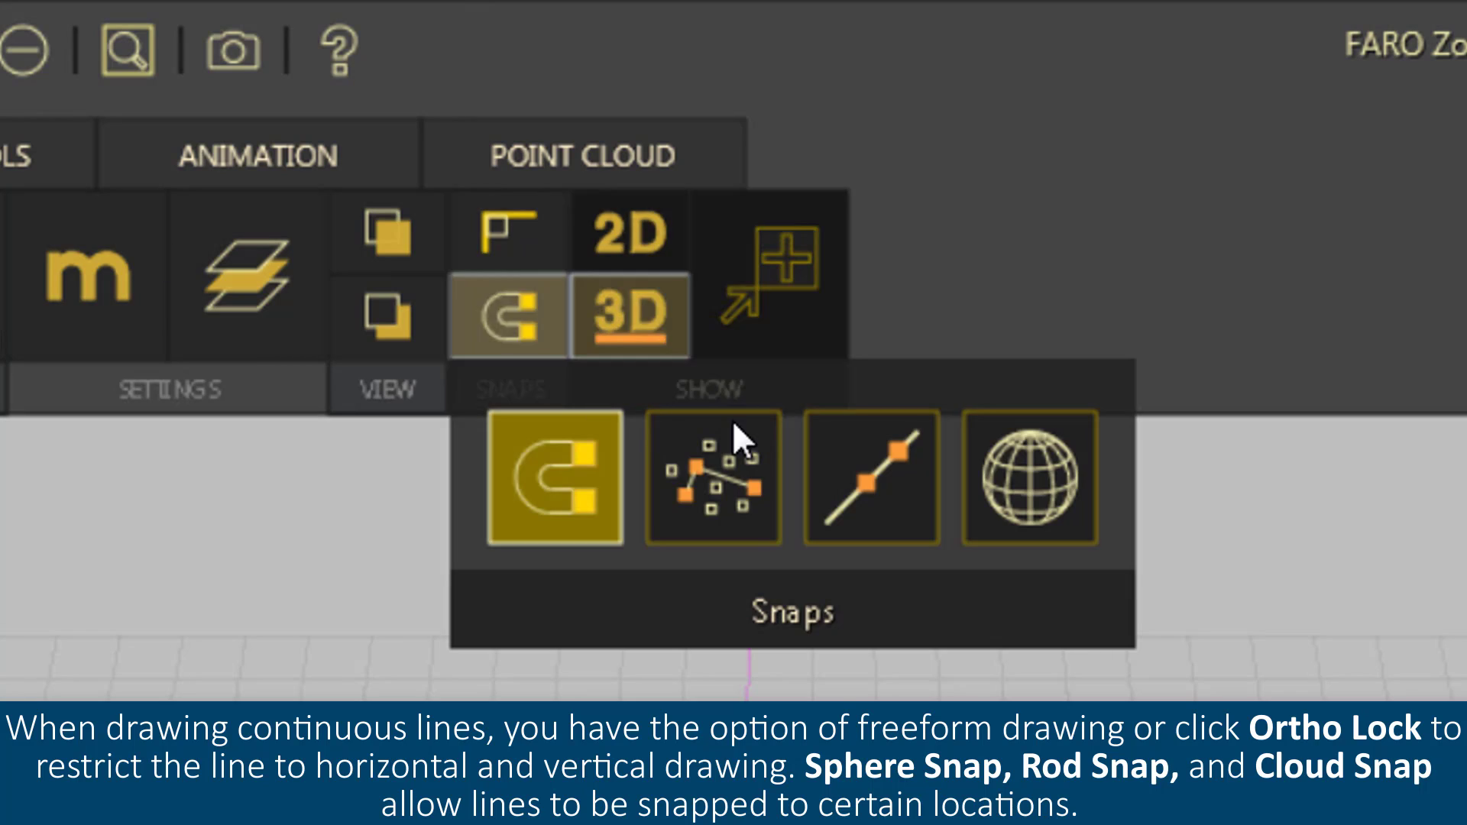
mouse_move(945, 521)
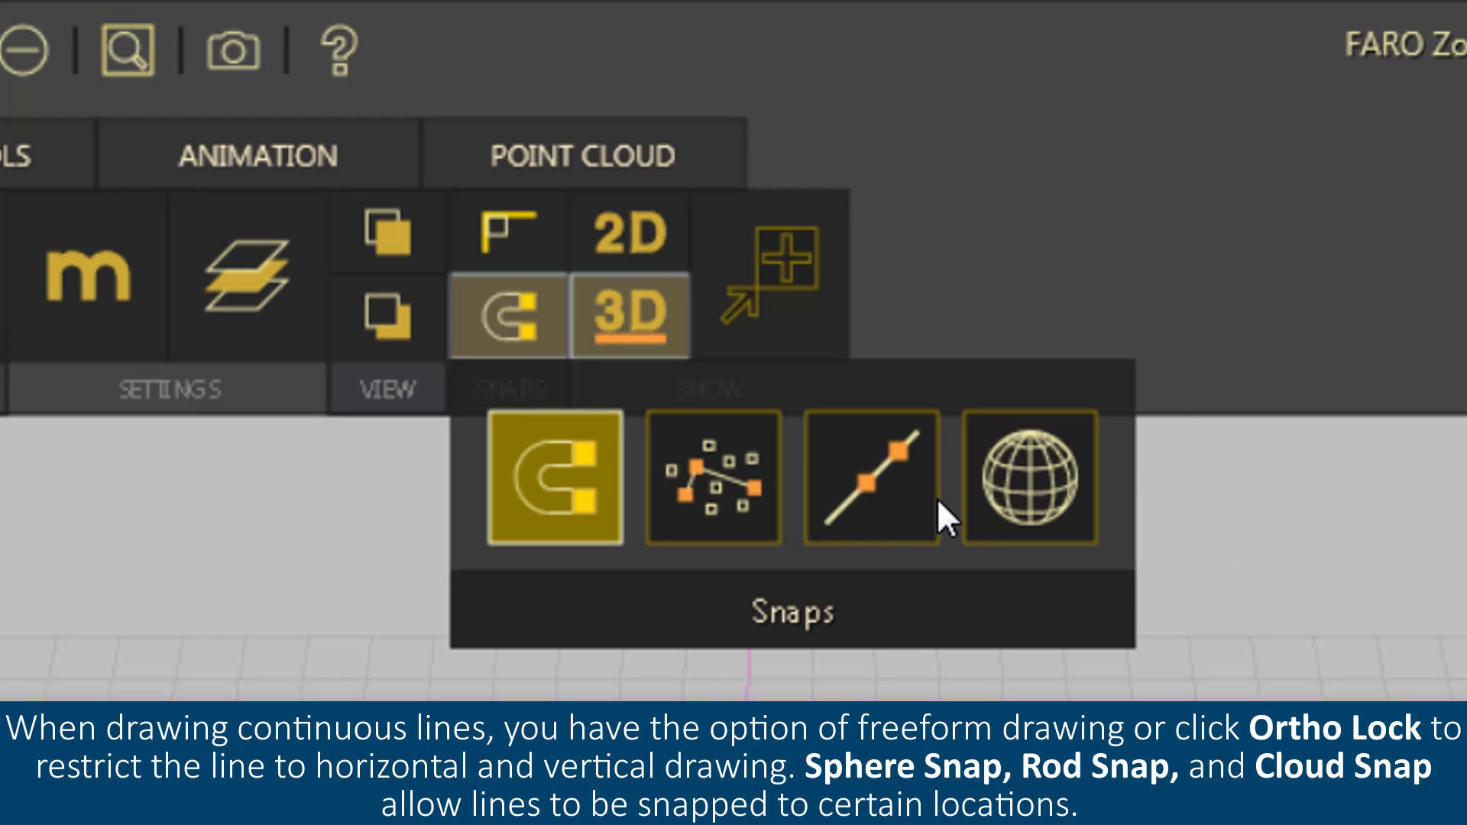
mouse_move(713, 480)
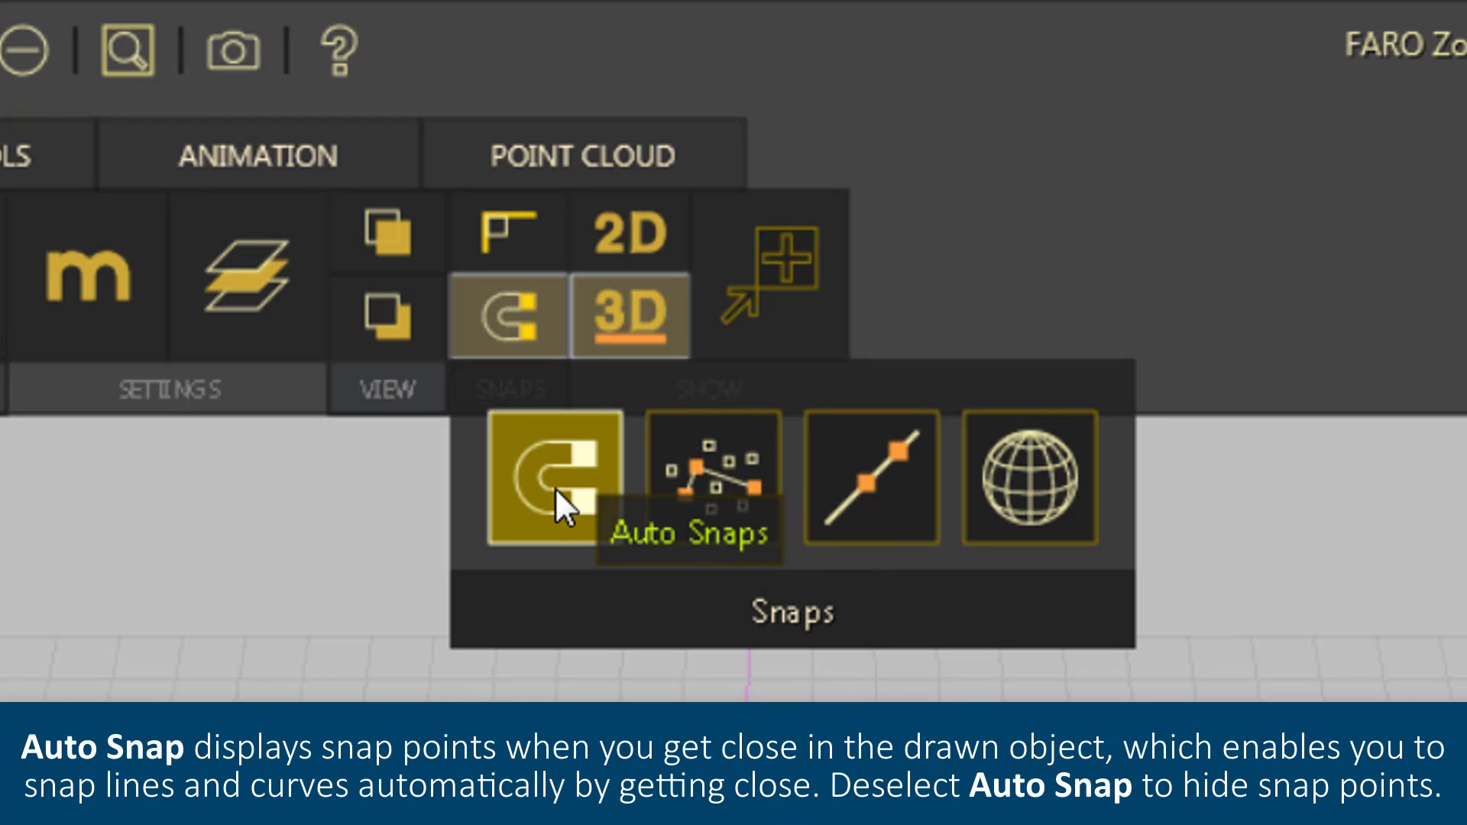
mouse_move(495, 542)
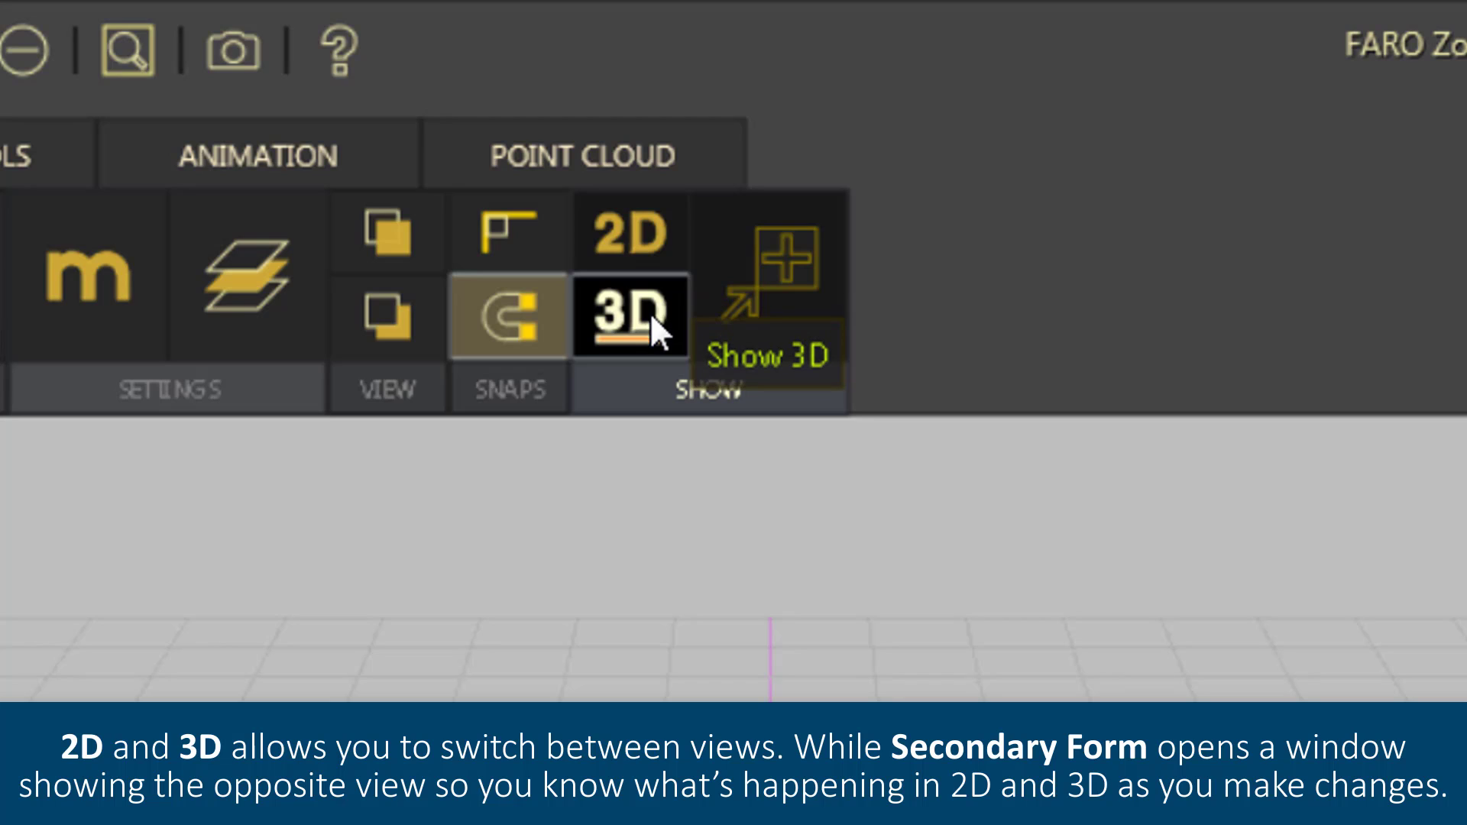
mouse_move(736, 323)
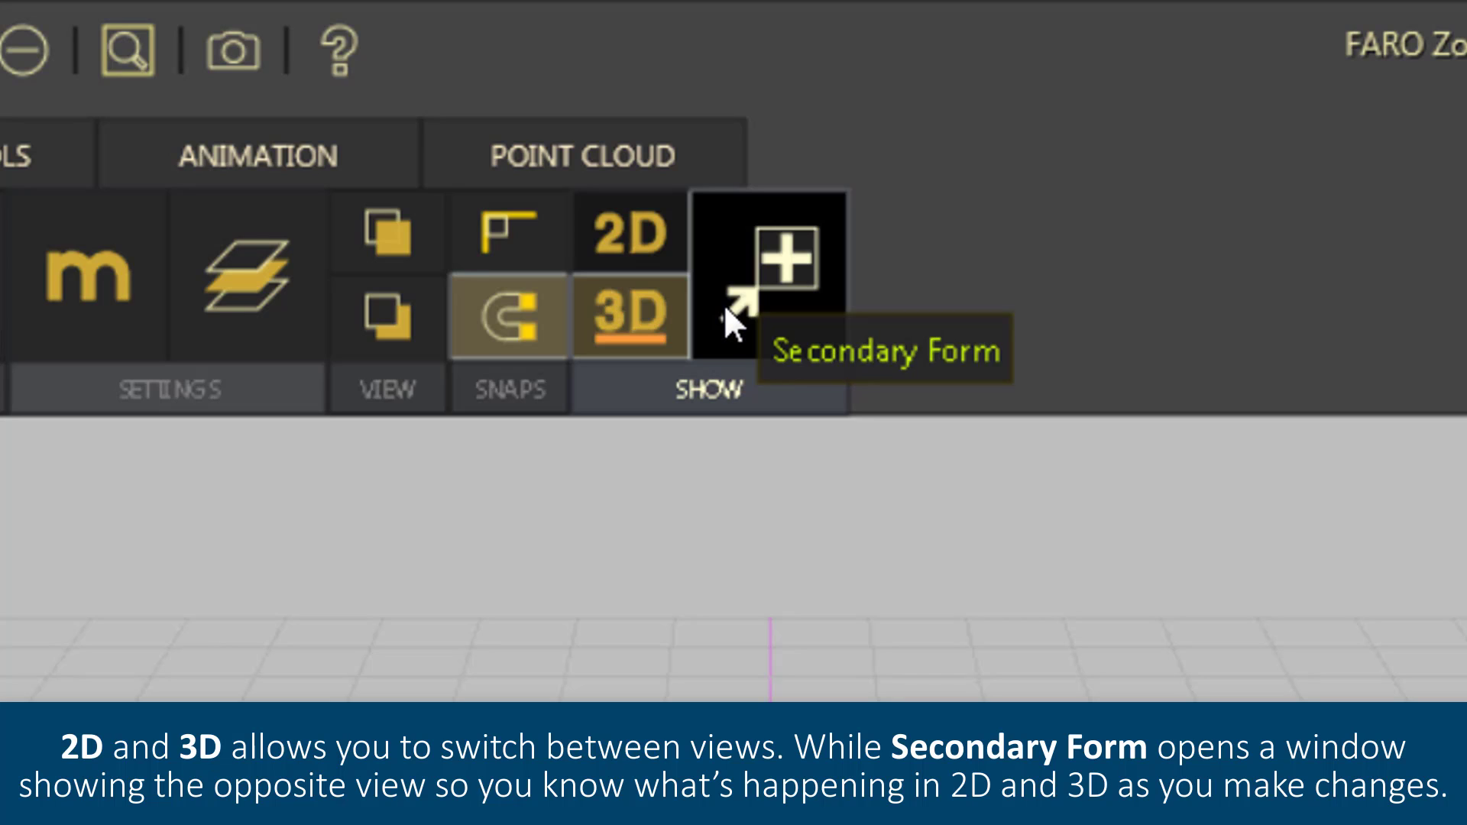